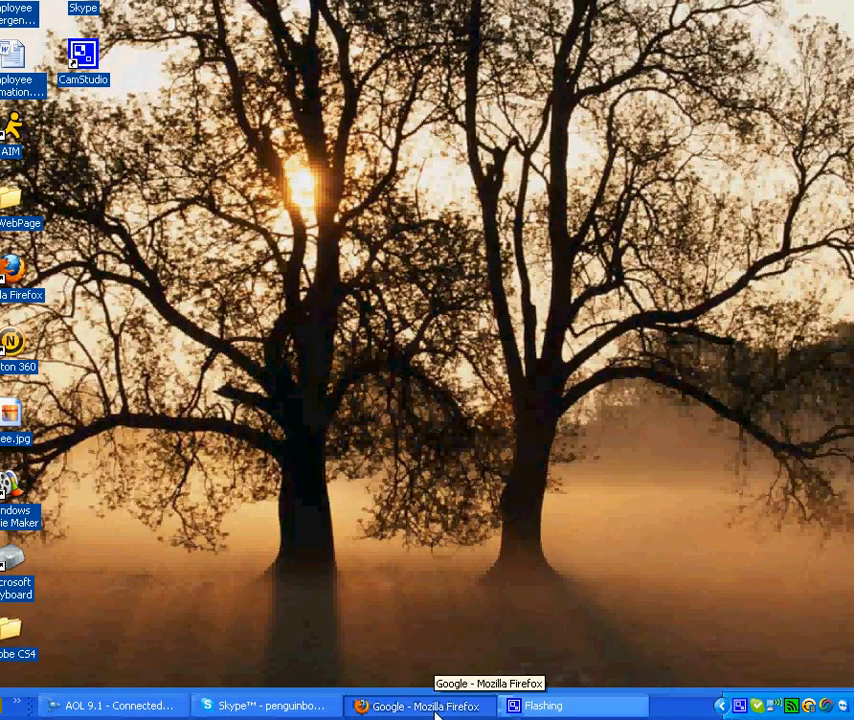
- Load support.dell.com in the Firefox window
left_click(425, 706)
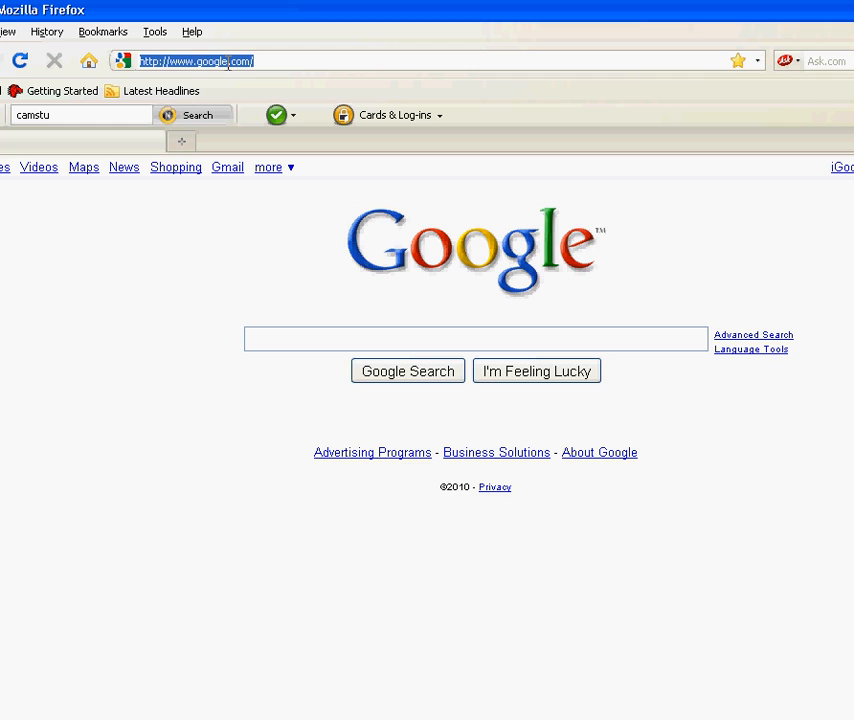
type("support.dell.com")
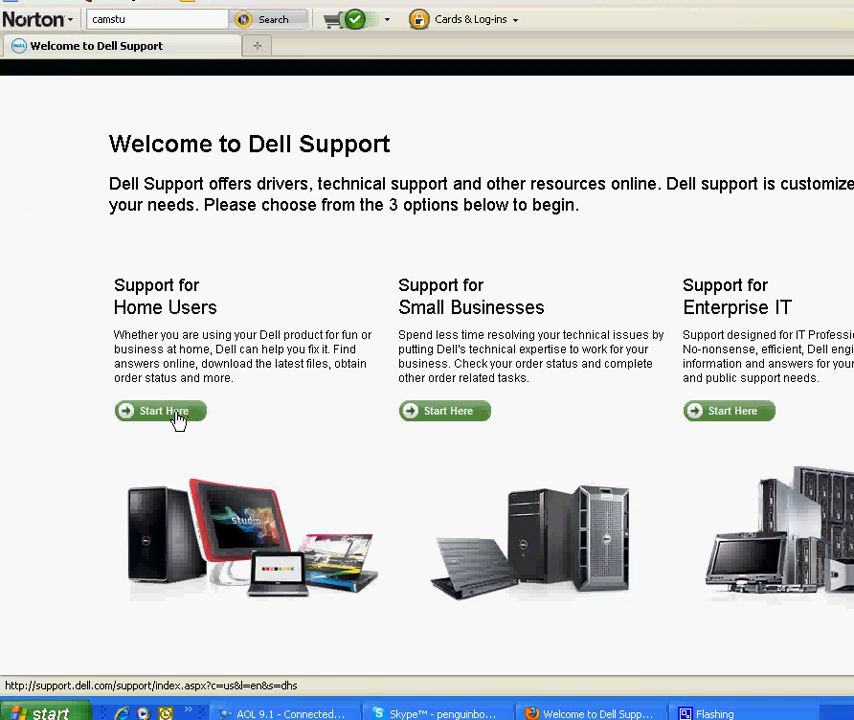
- Pick Start Here for home users, then Drivers and Downloads
left_click(160, 411)
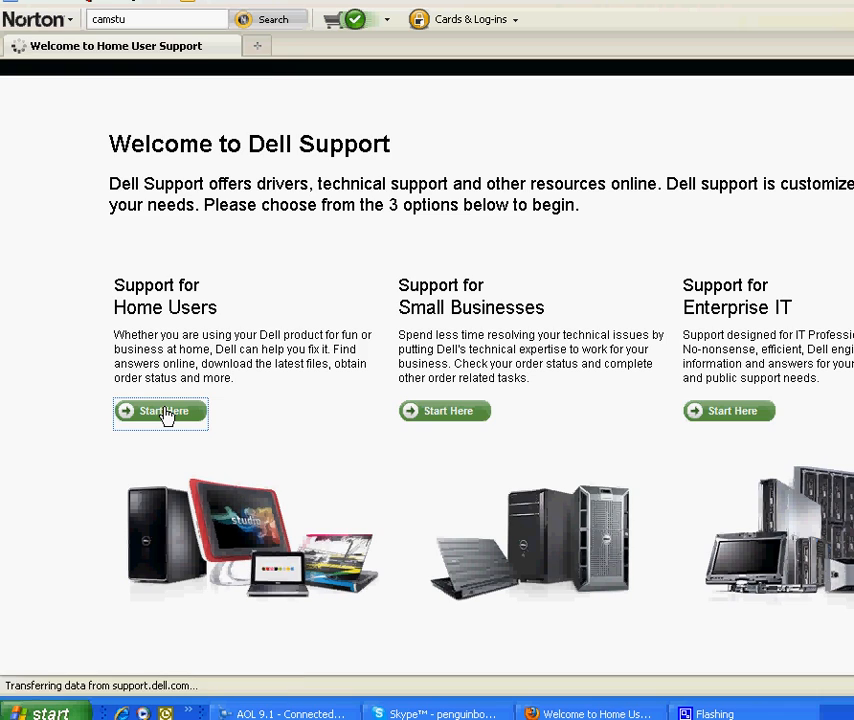
left_click(160, 411)
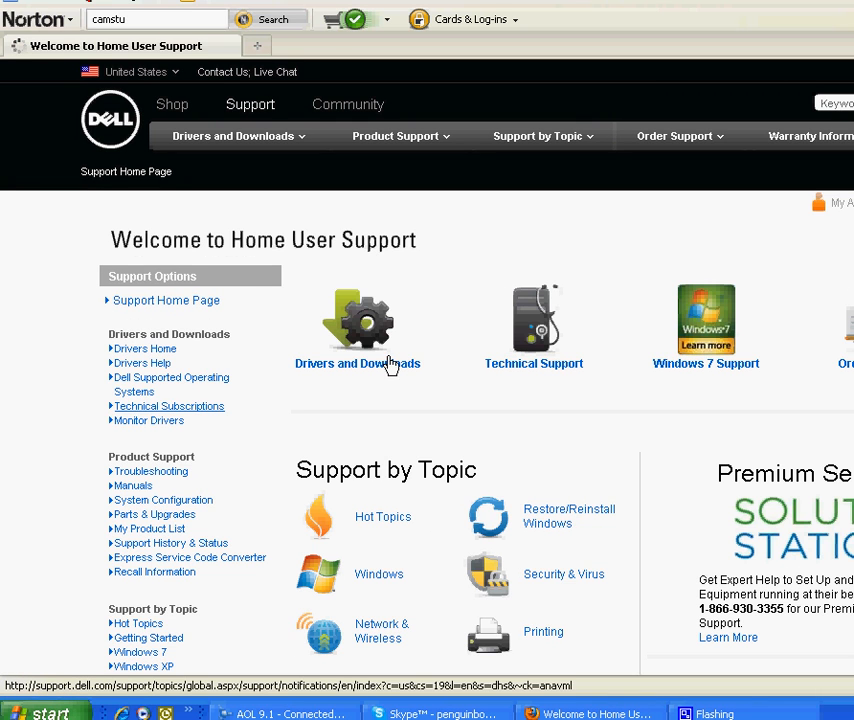
left_click(357, 363)
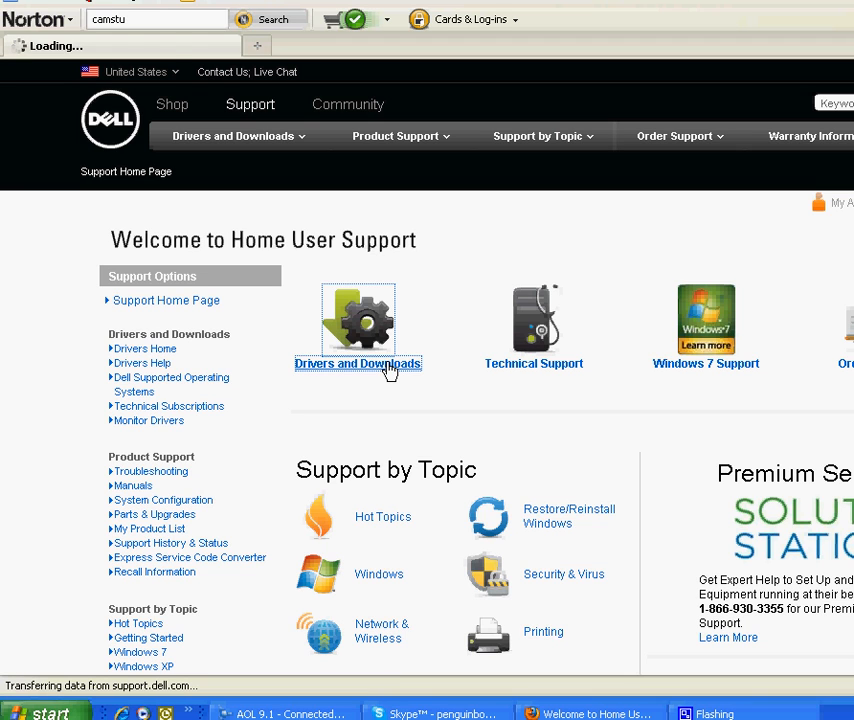
left_click(358, 363)
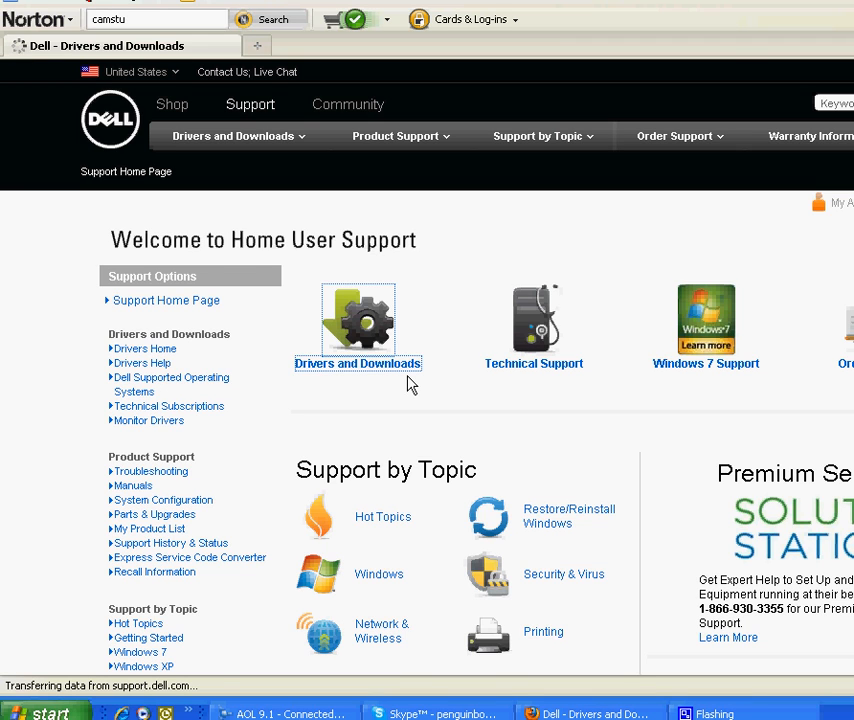
left_click(357, 321)
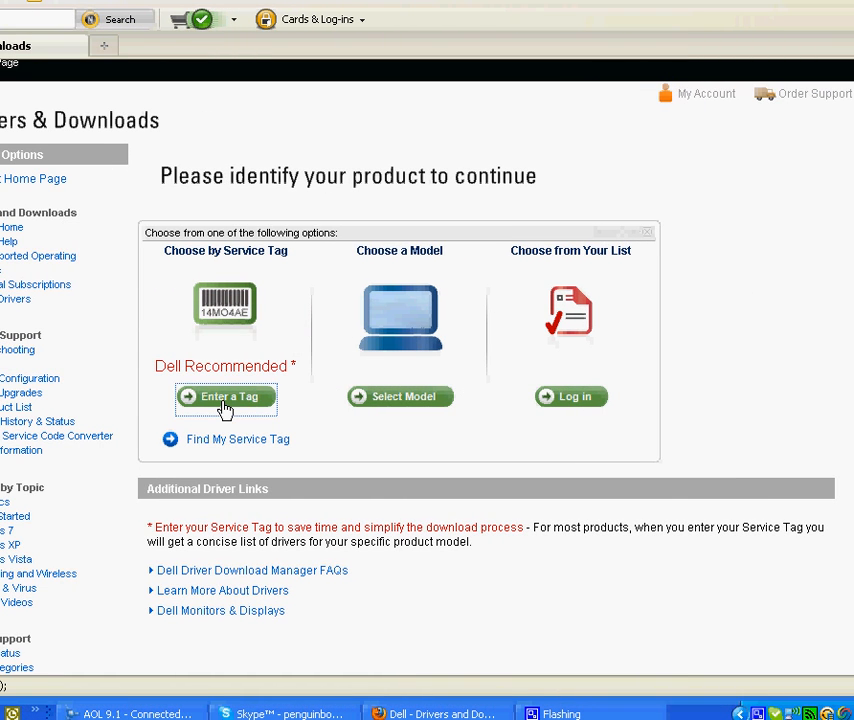
left_click(225, 396)
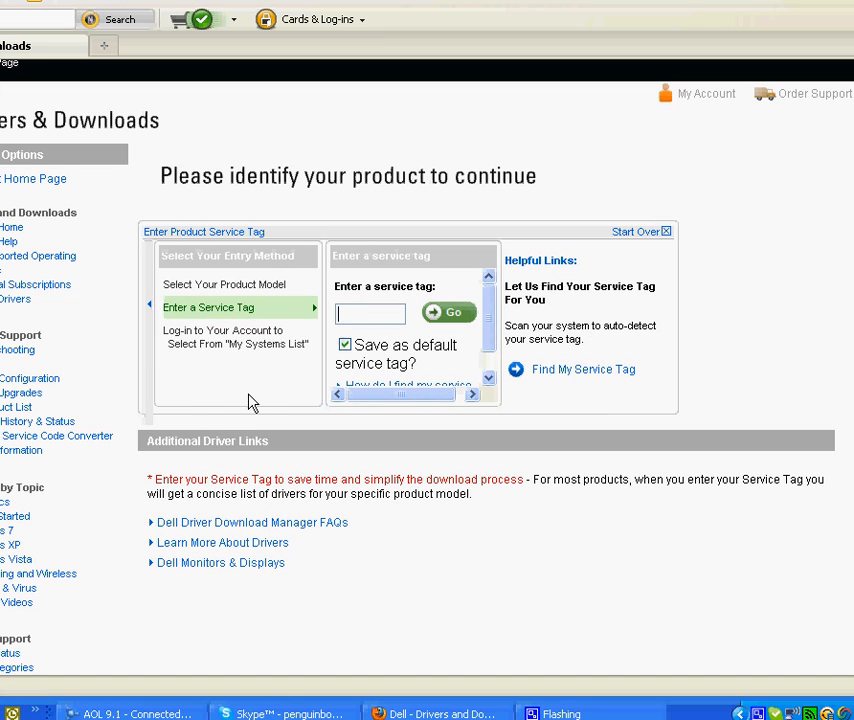
mouse_move(559, 278)
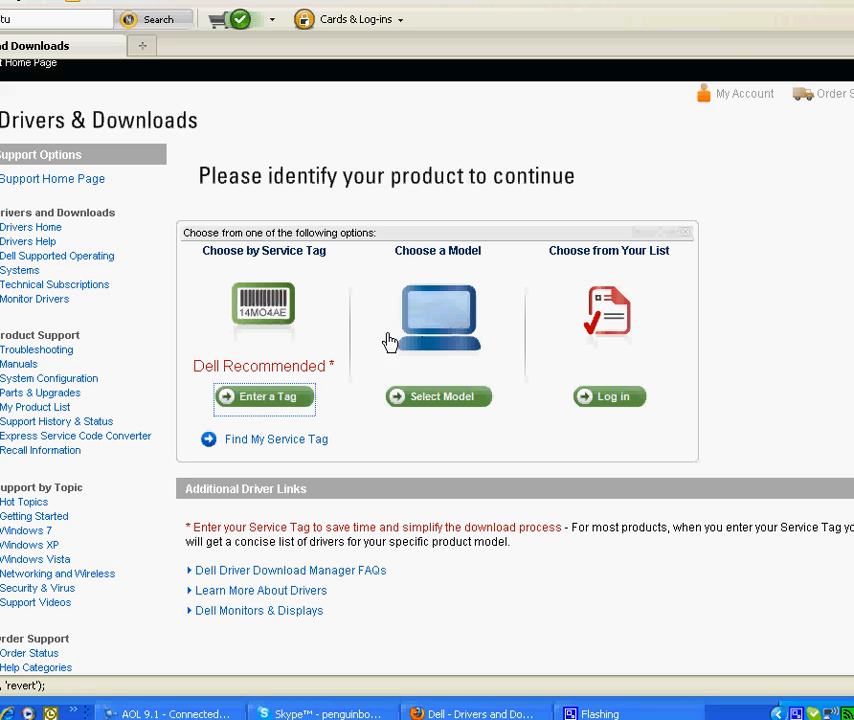
- Enter service tag 1DXGZ51 in the Enter a Tag field and submit it
left_click(264, 396)
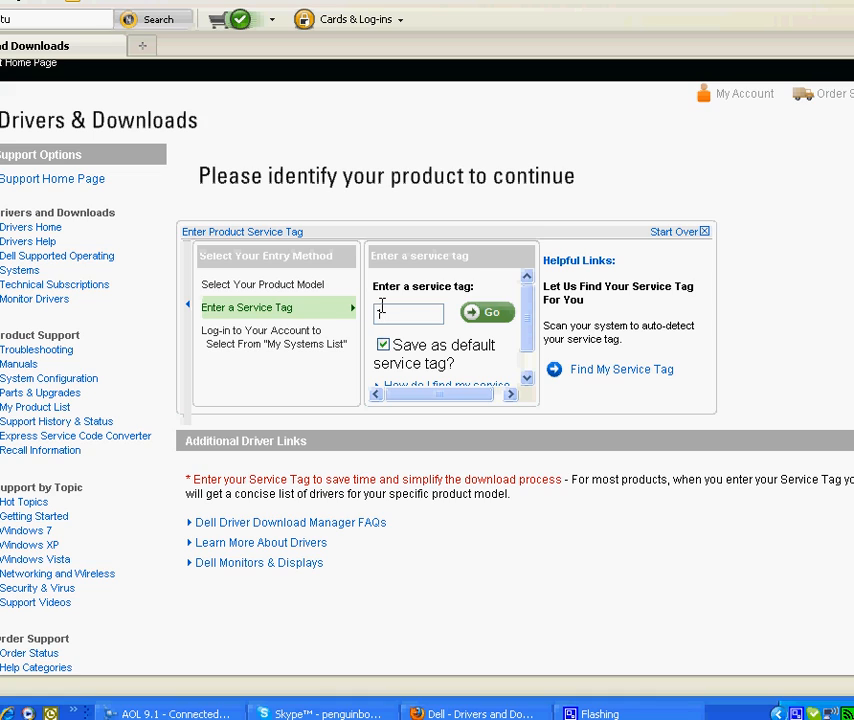
type("DX")
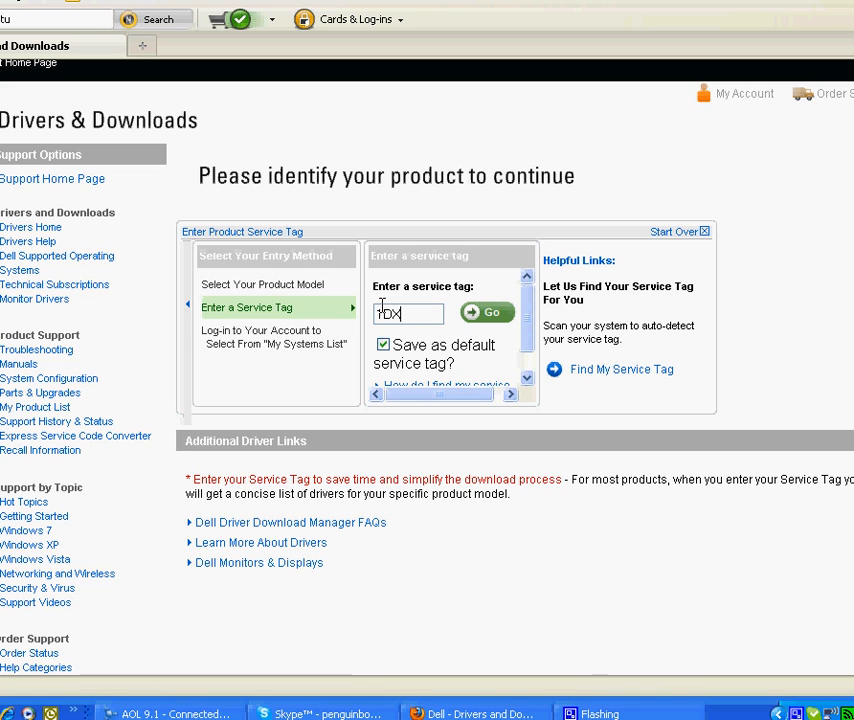
type("GZ")
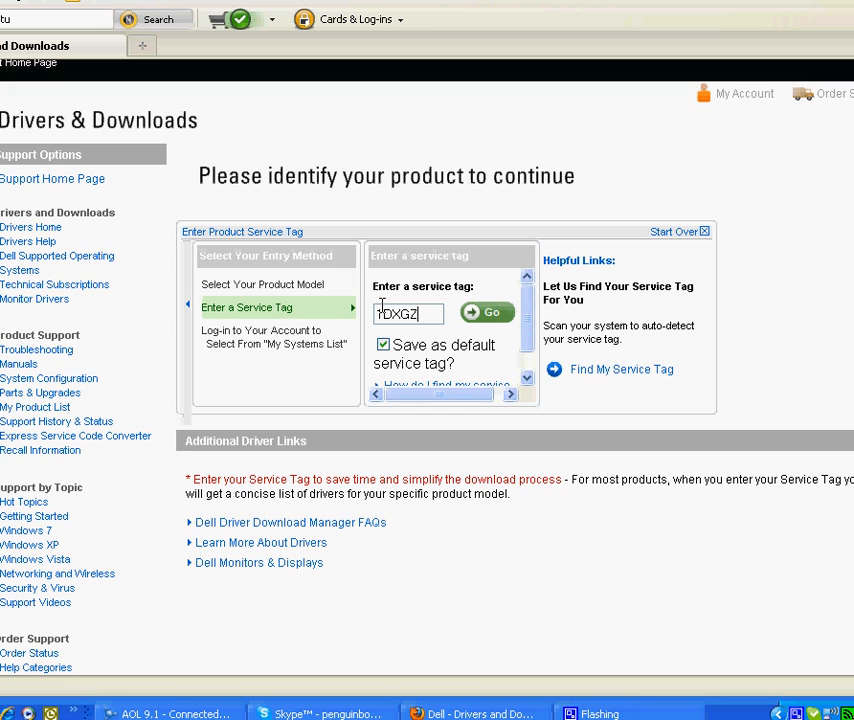
type("1")
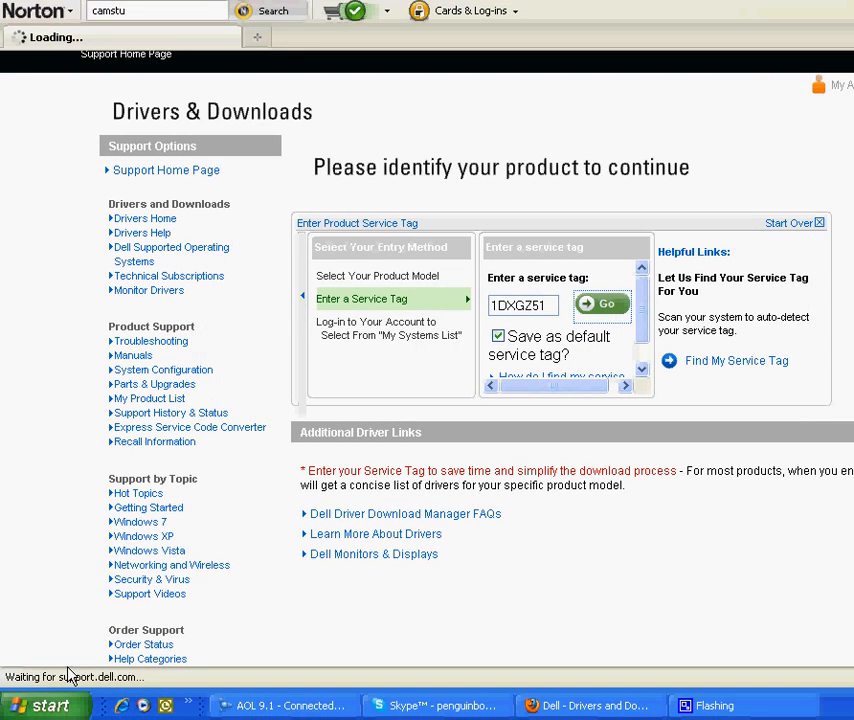
left_click(606, 303)
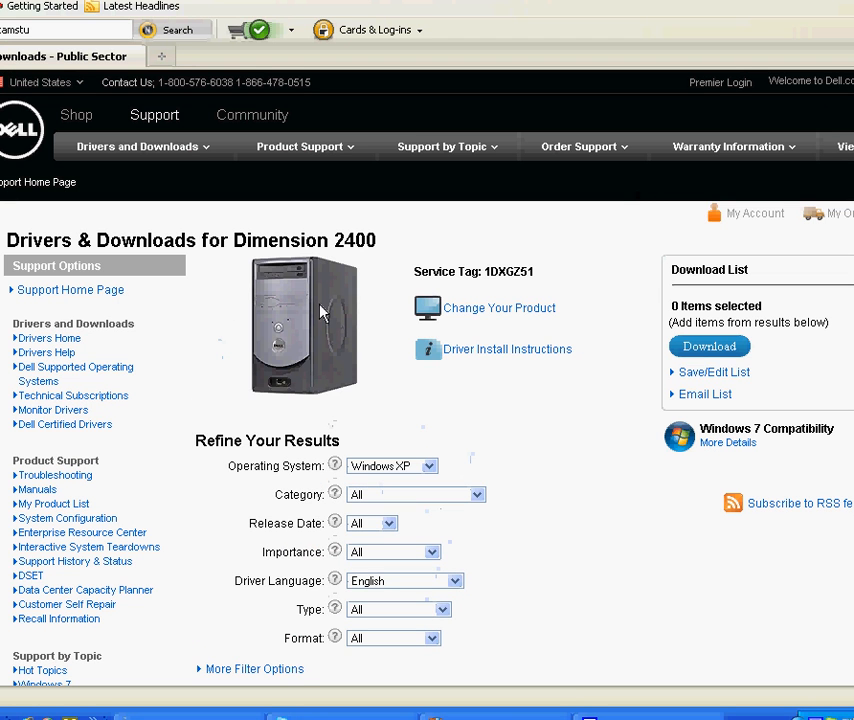
- Scroll down the Dimension 2400 driver list through Diagnostics, Network and Video
scroll("down", 3)
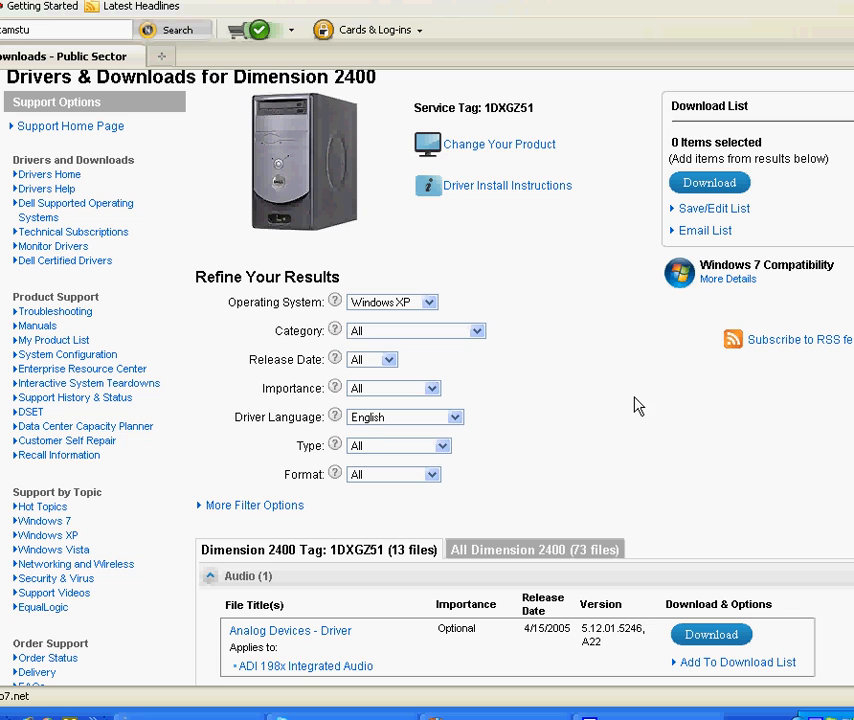
scroll("down", 3)
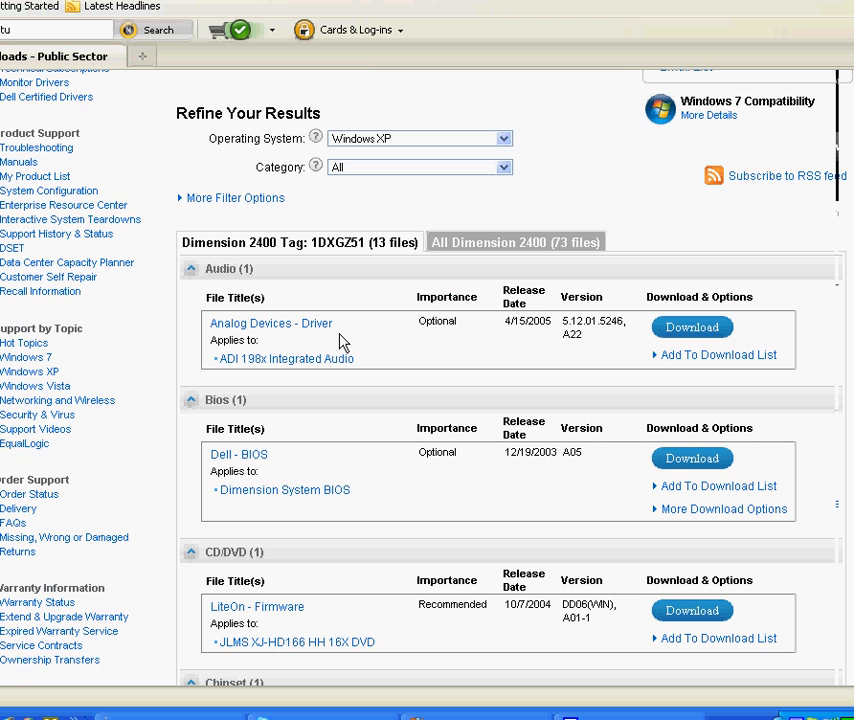
mouse_move(427, 409)
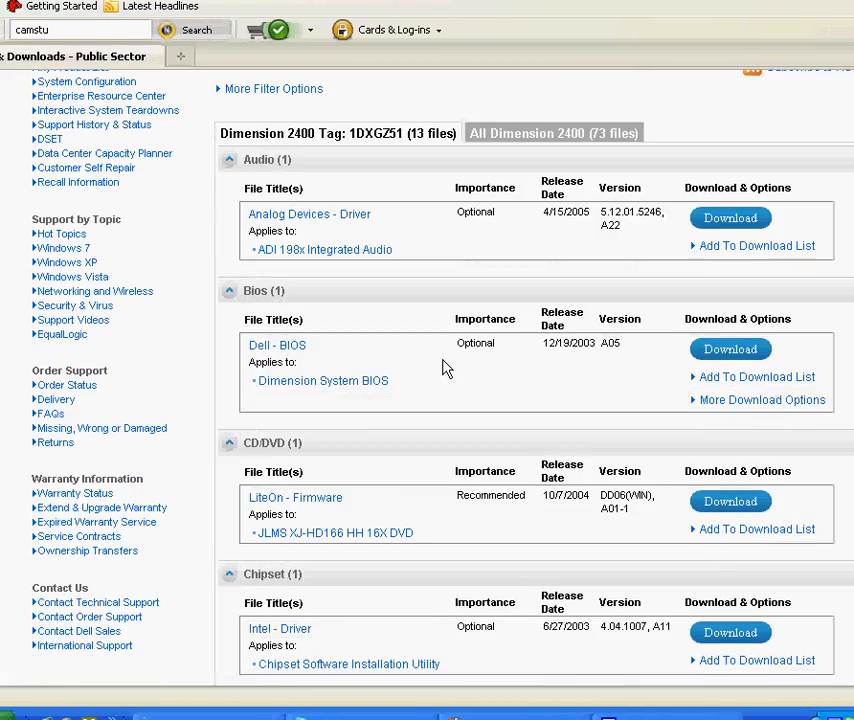
scroll("down", 3)
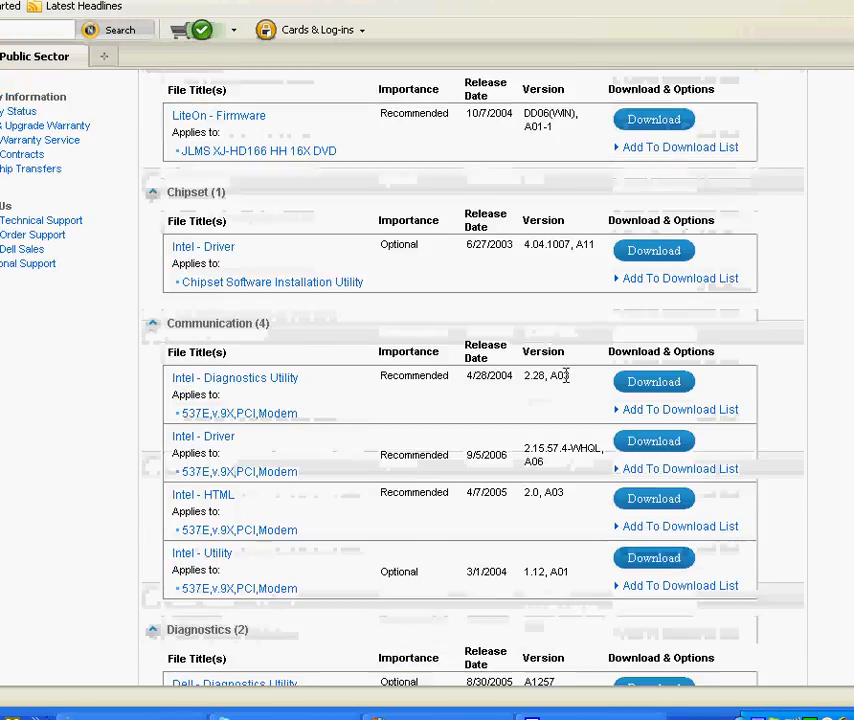
scroll("down", 3)
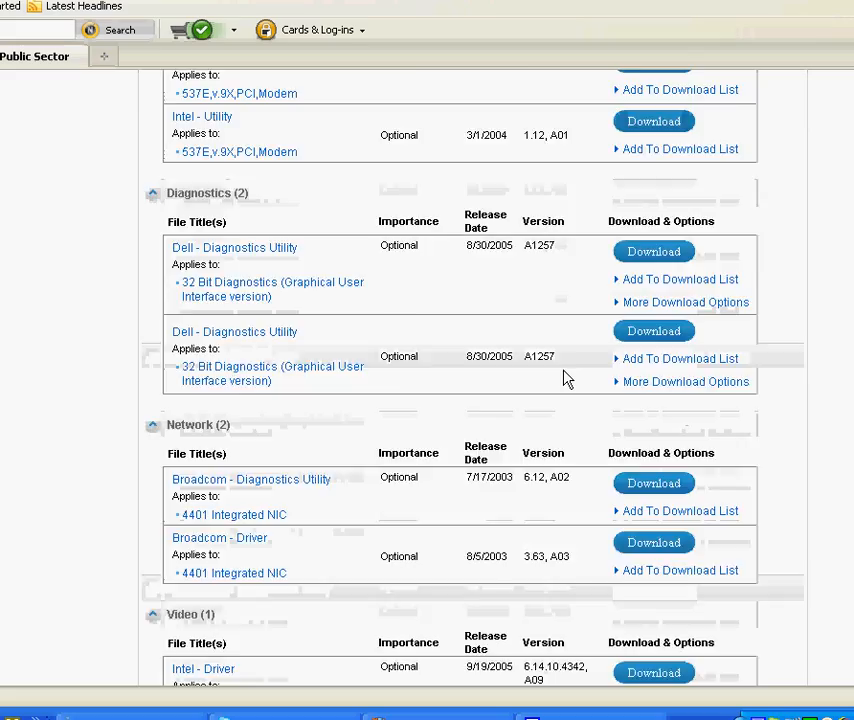